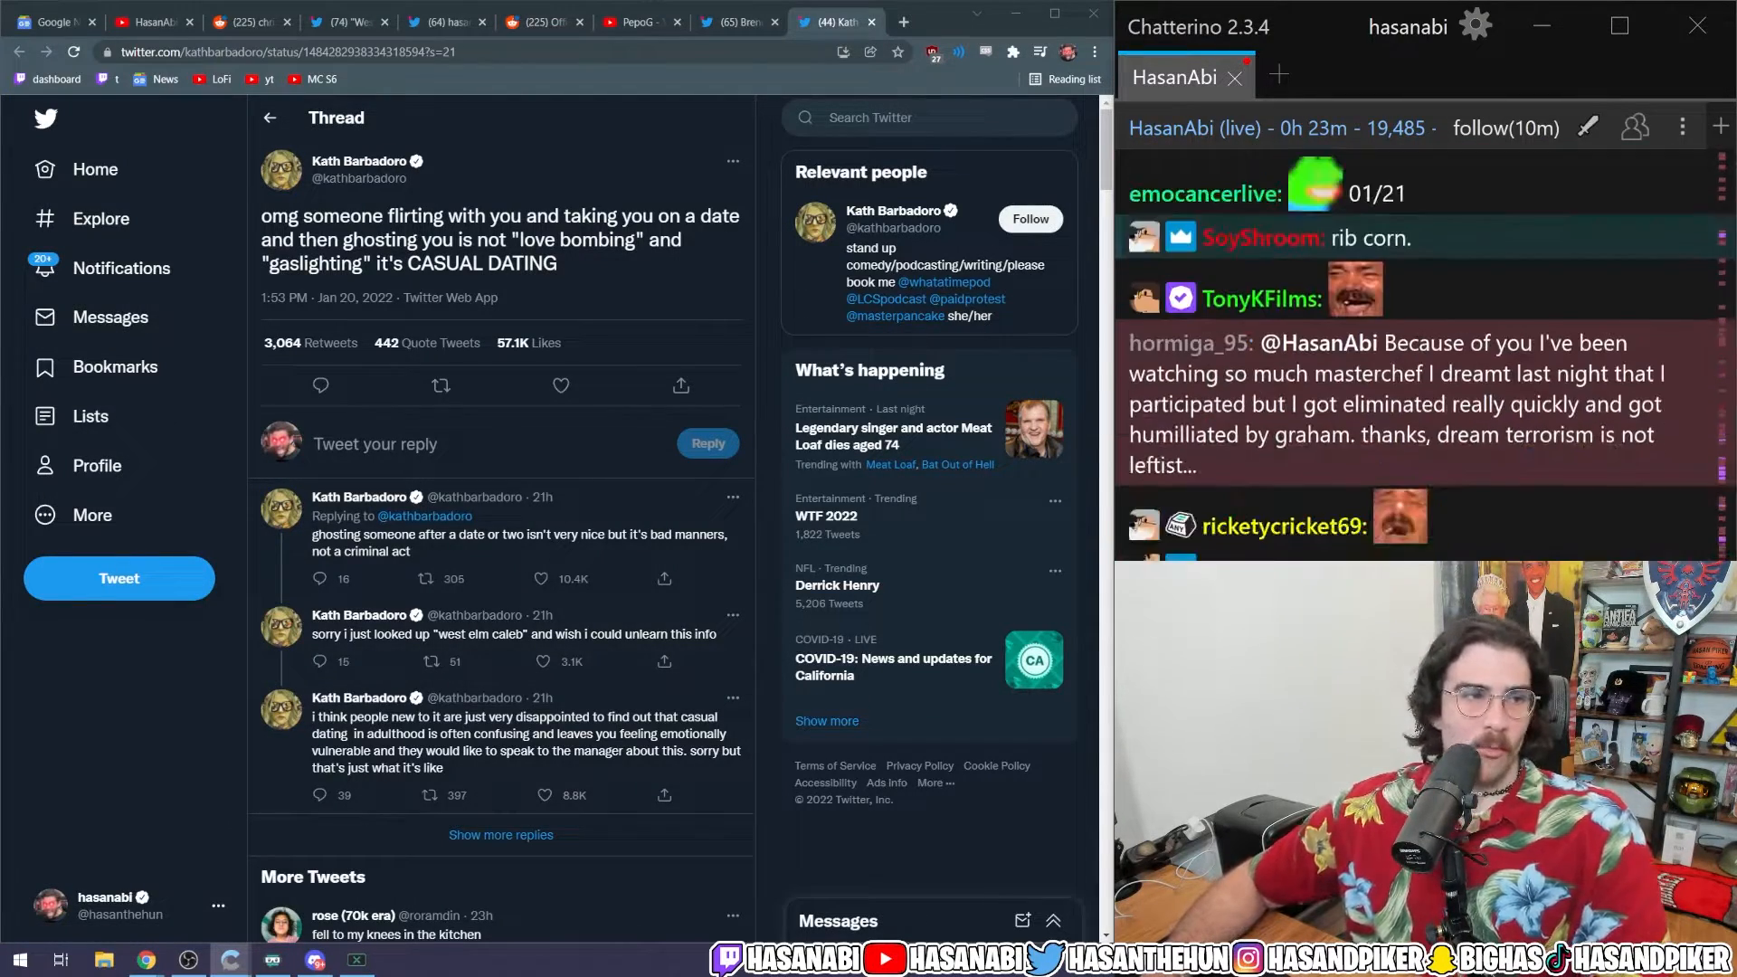
scroll(down, 3)
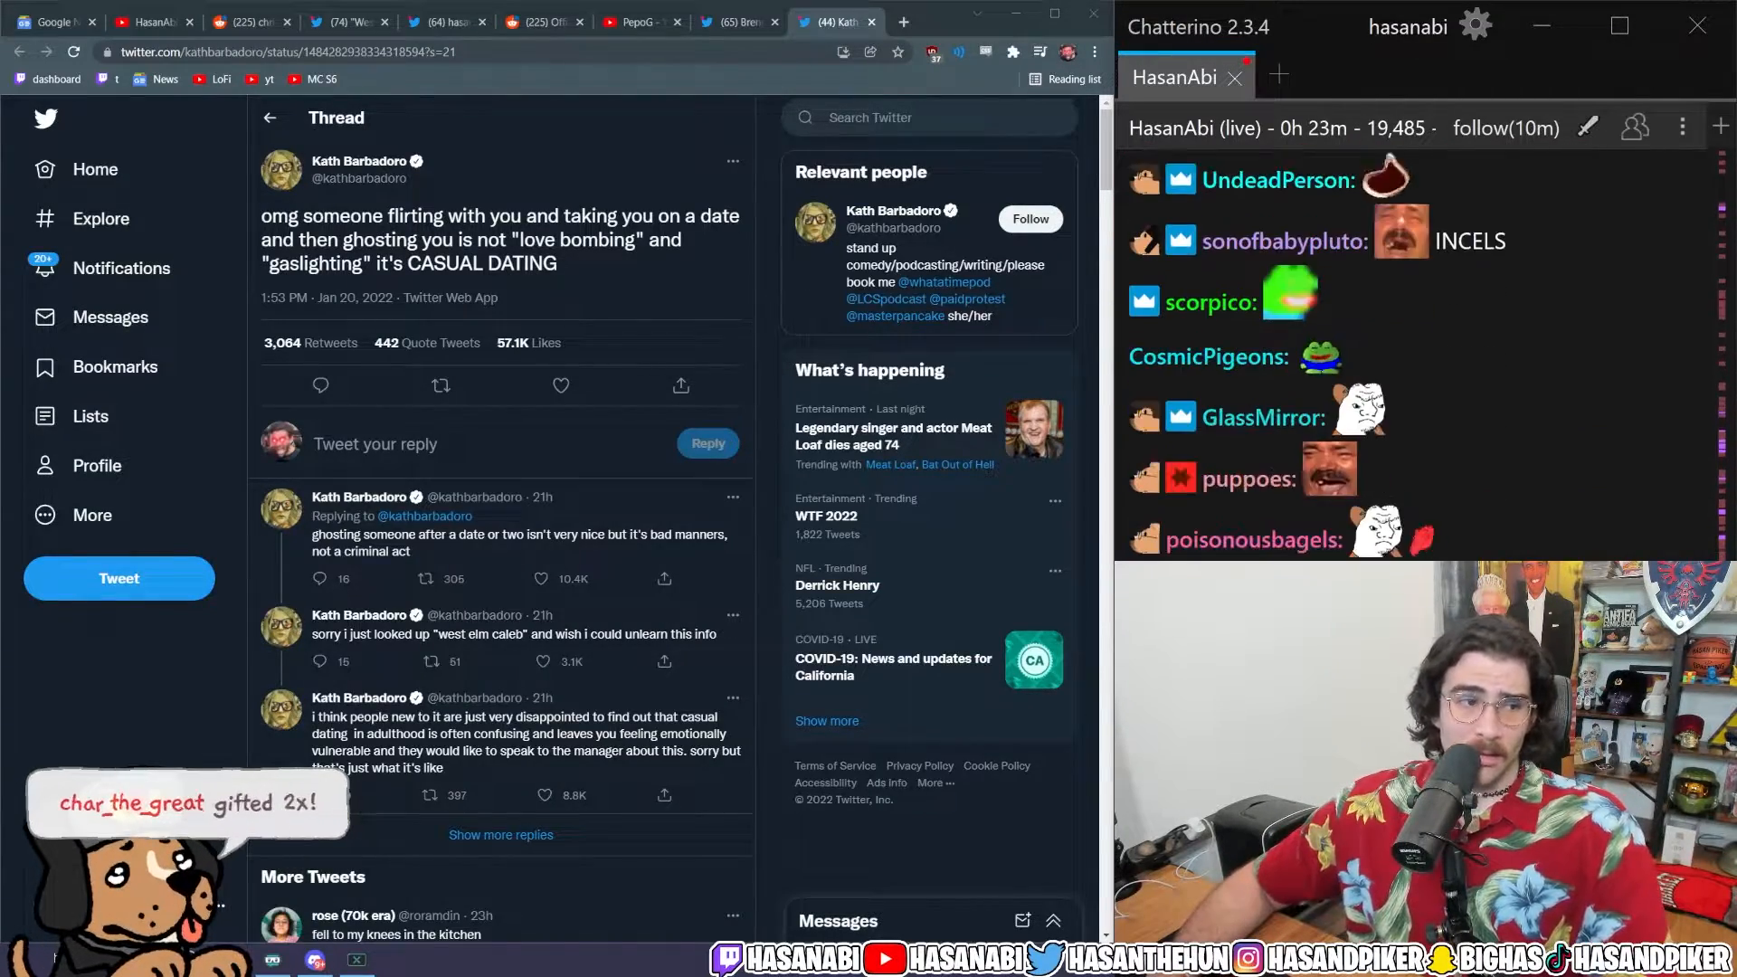
scroll(down, 3)
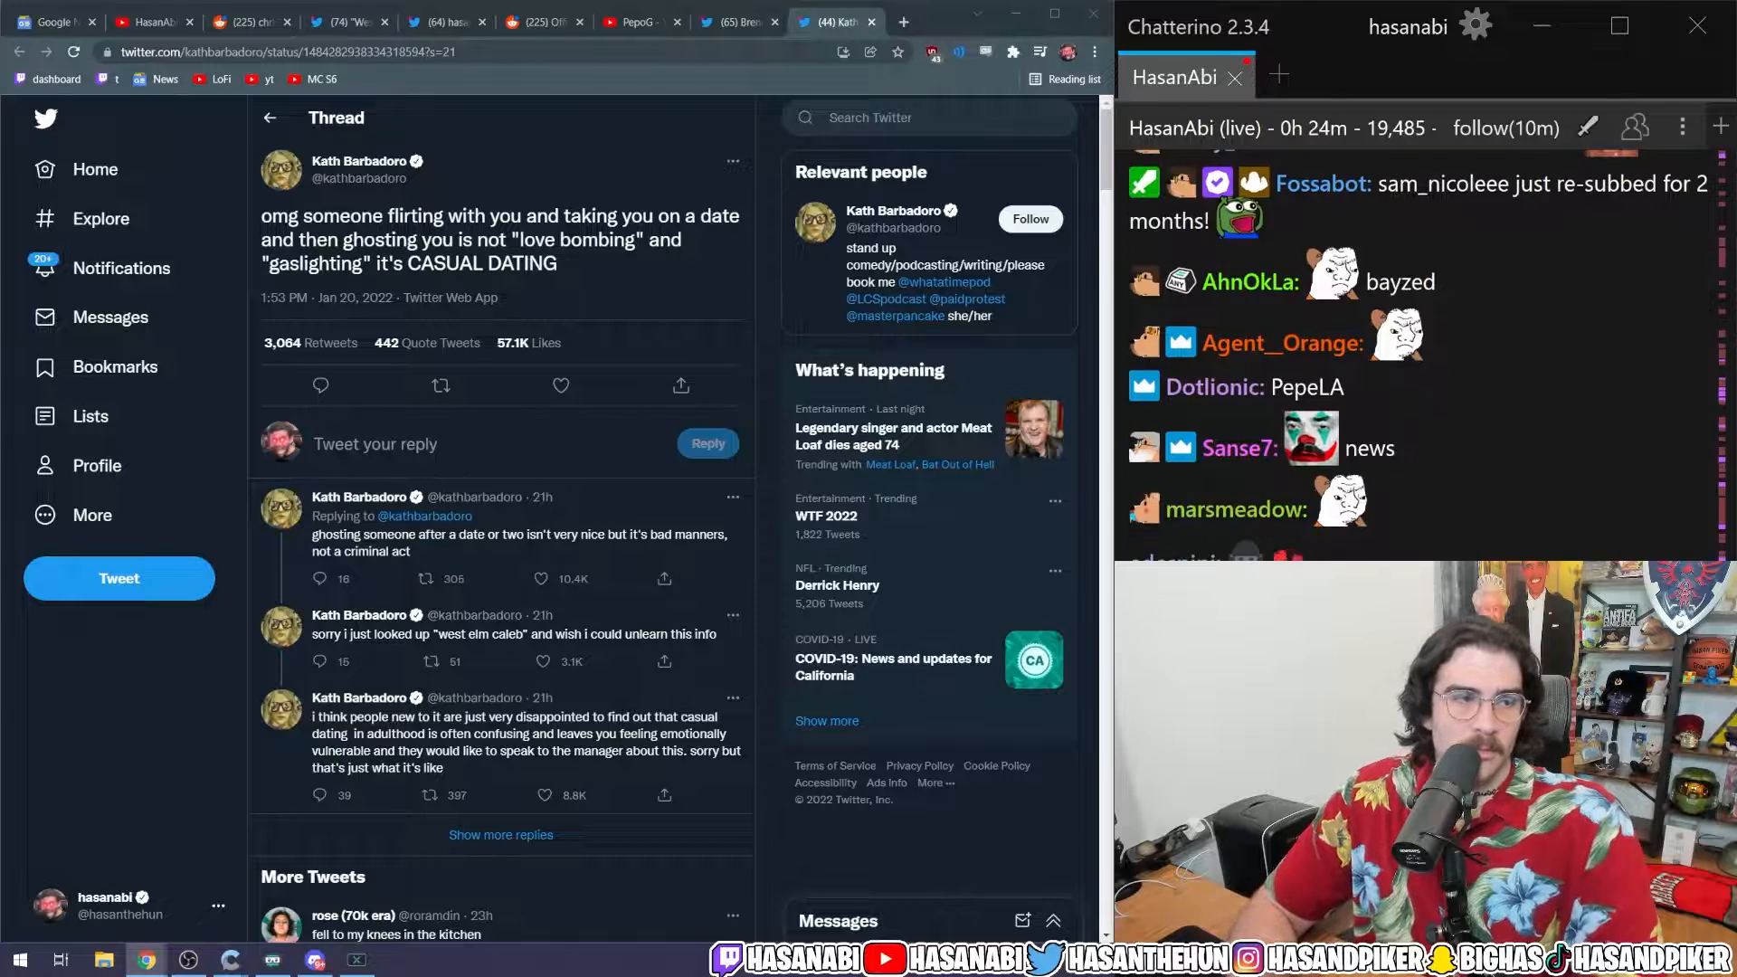
scroll(down, 3)
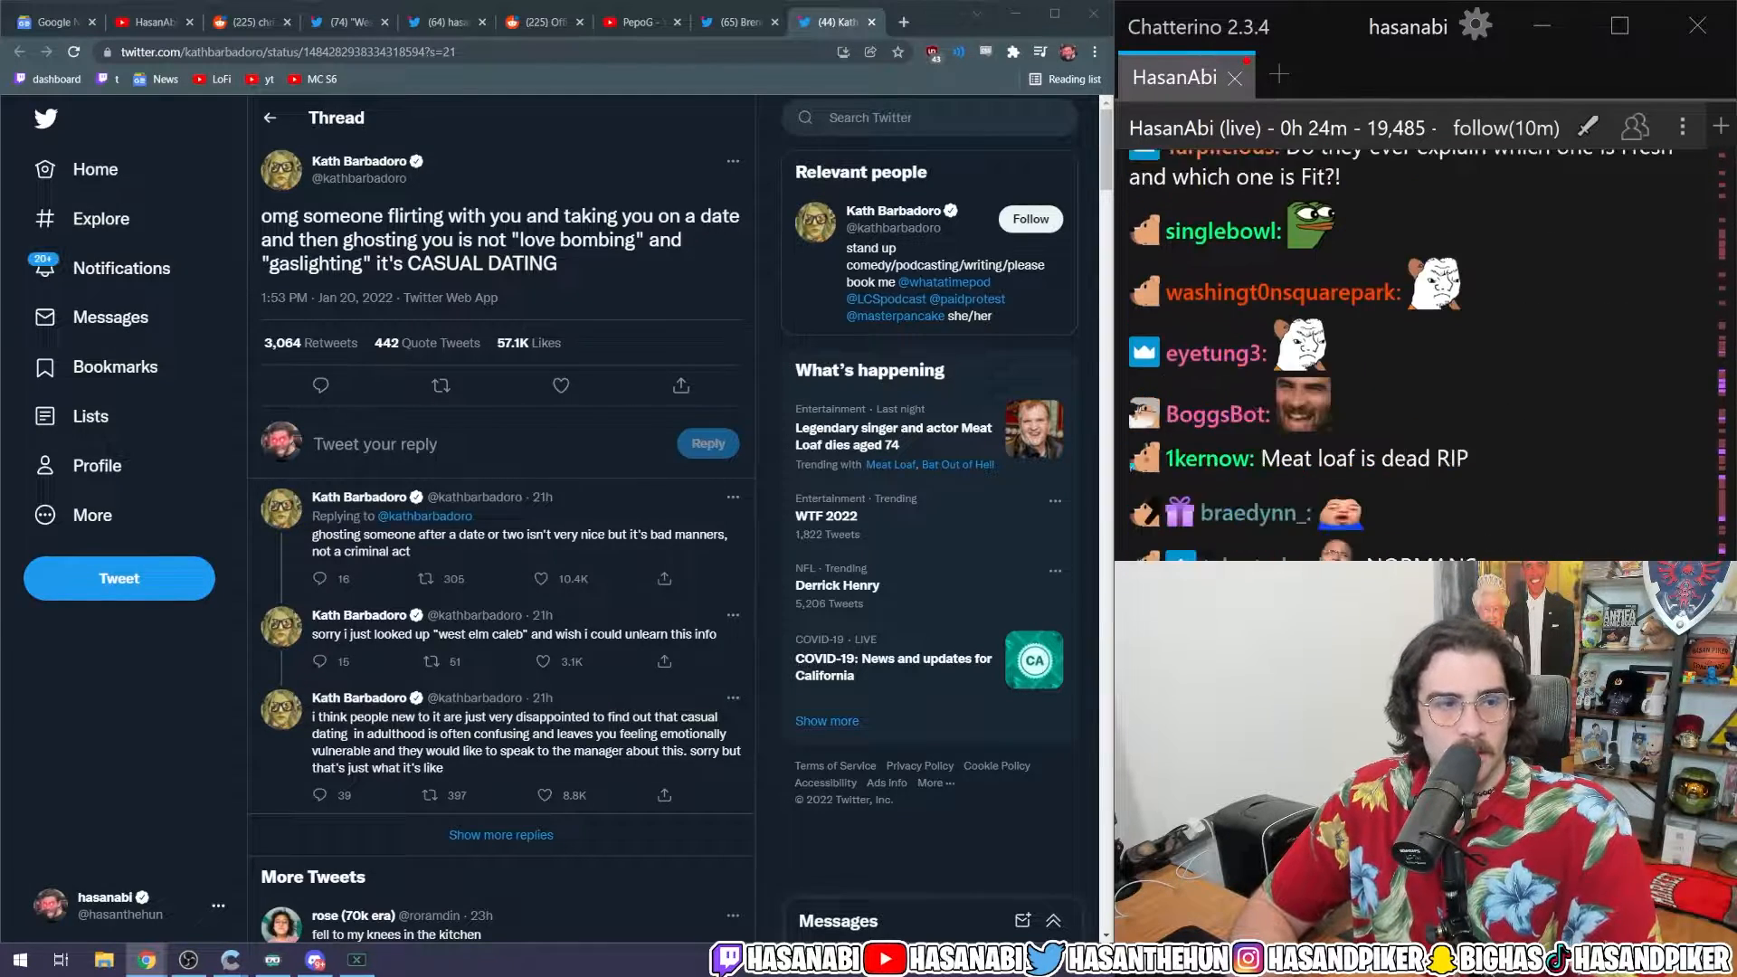
scroll(down, 3)
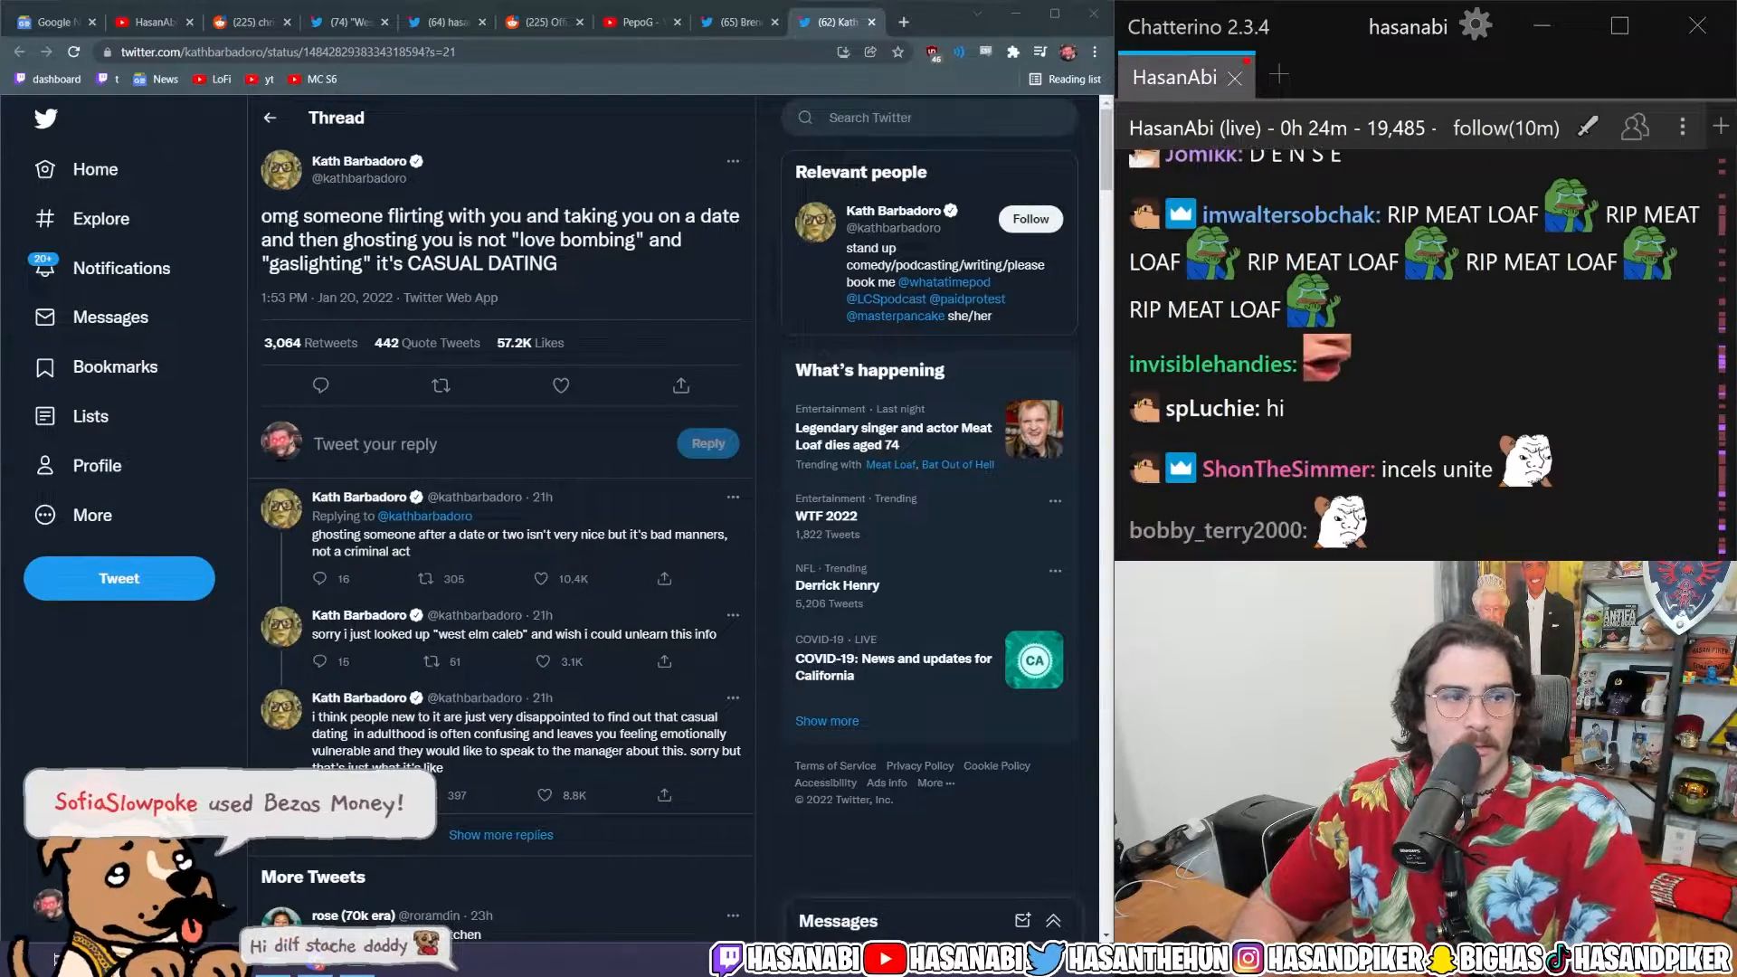
scroll(down, 3)
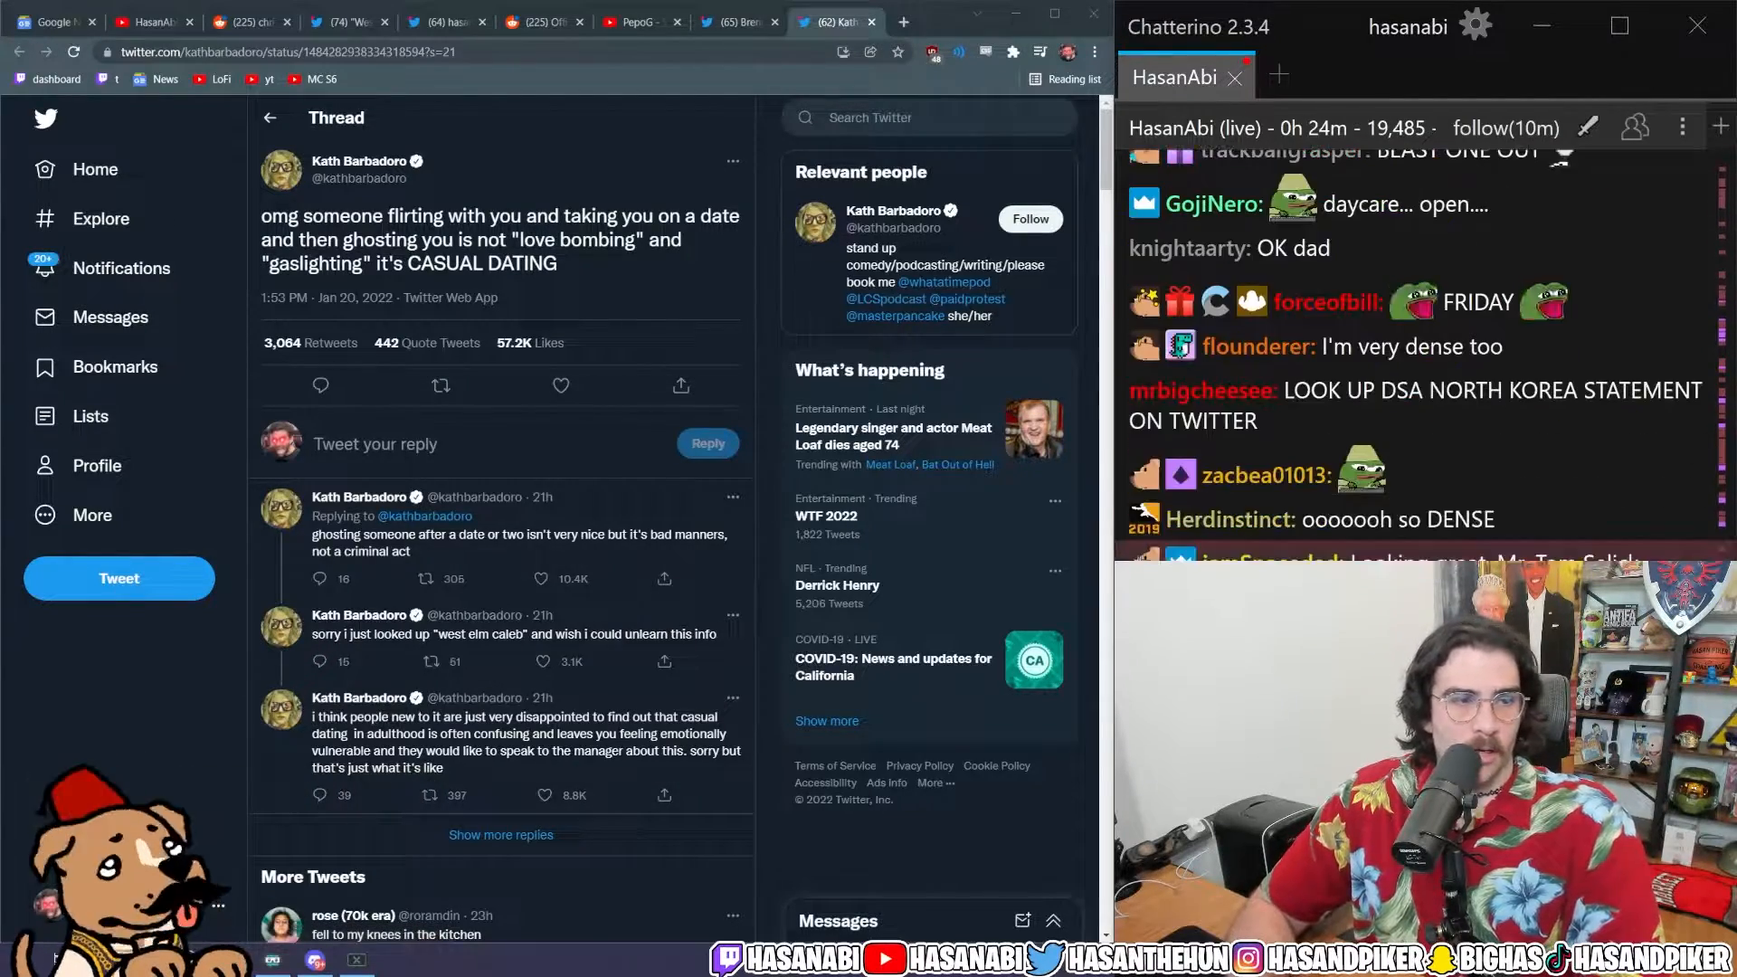
scroll(down, 3)
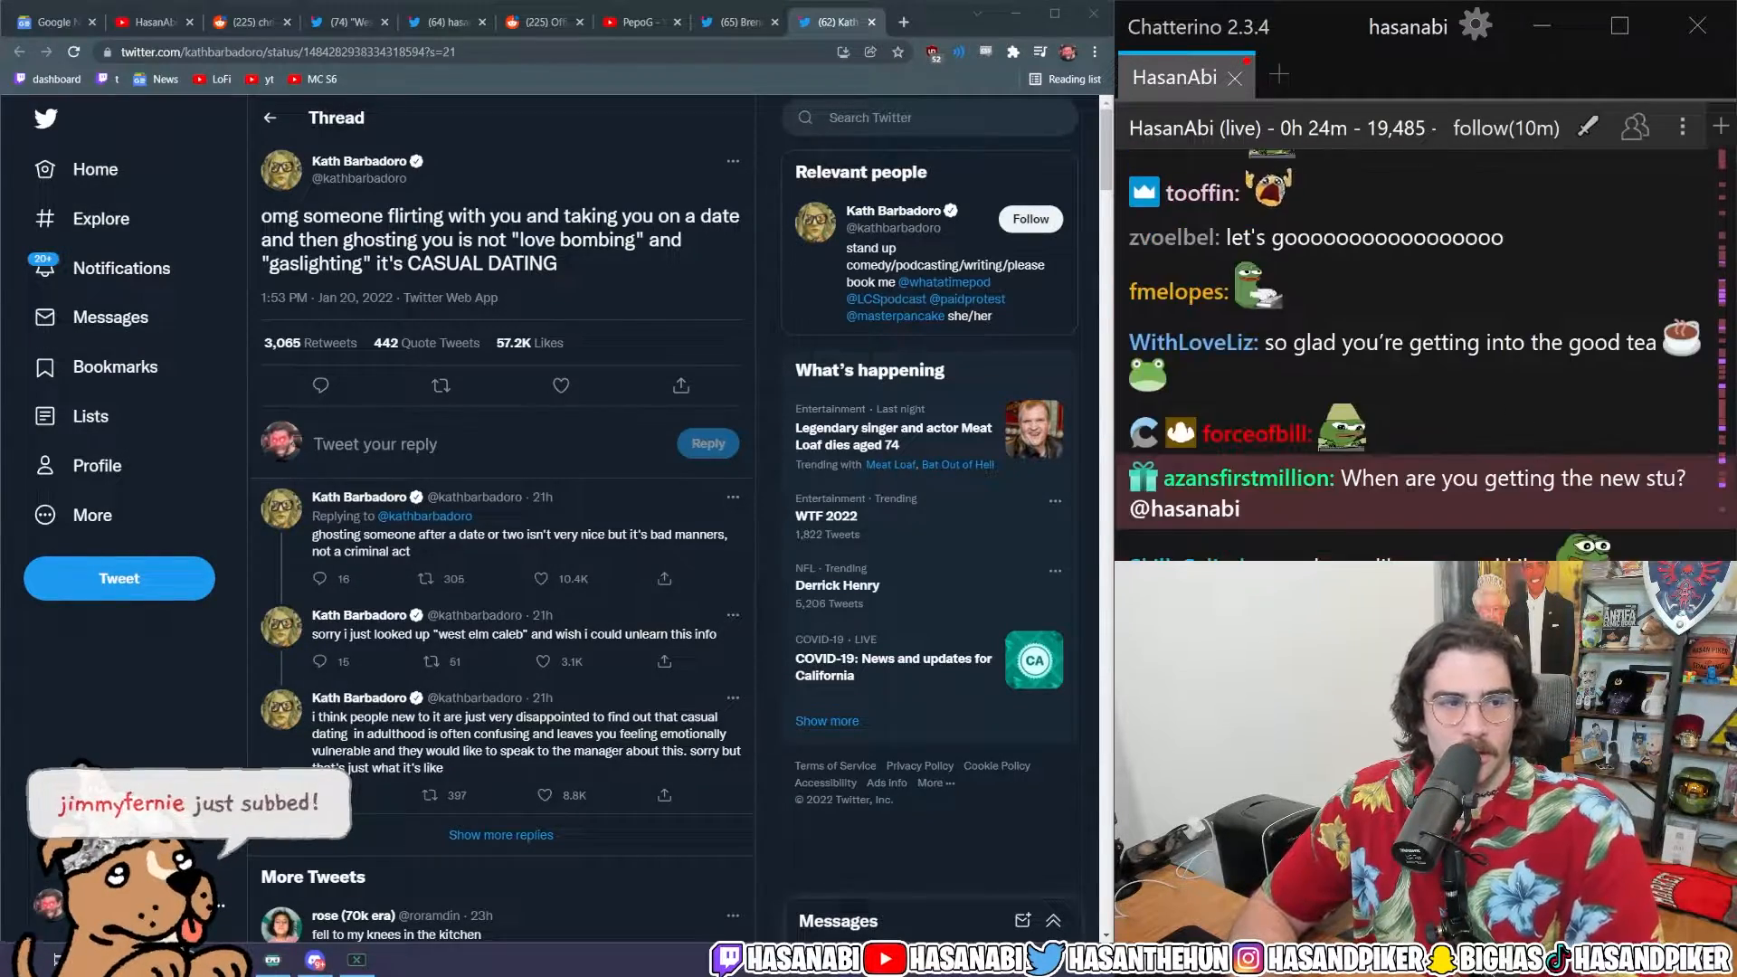
scroll(down, 3)
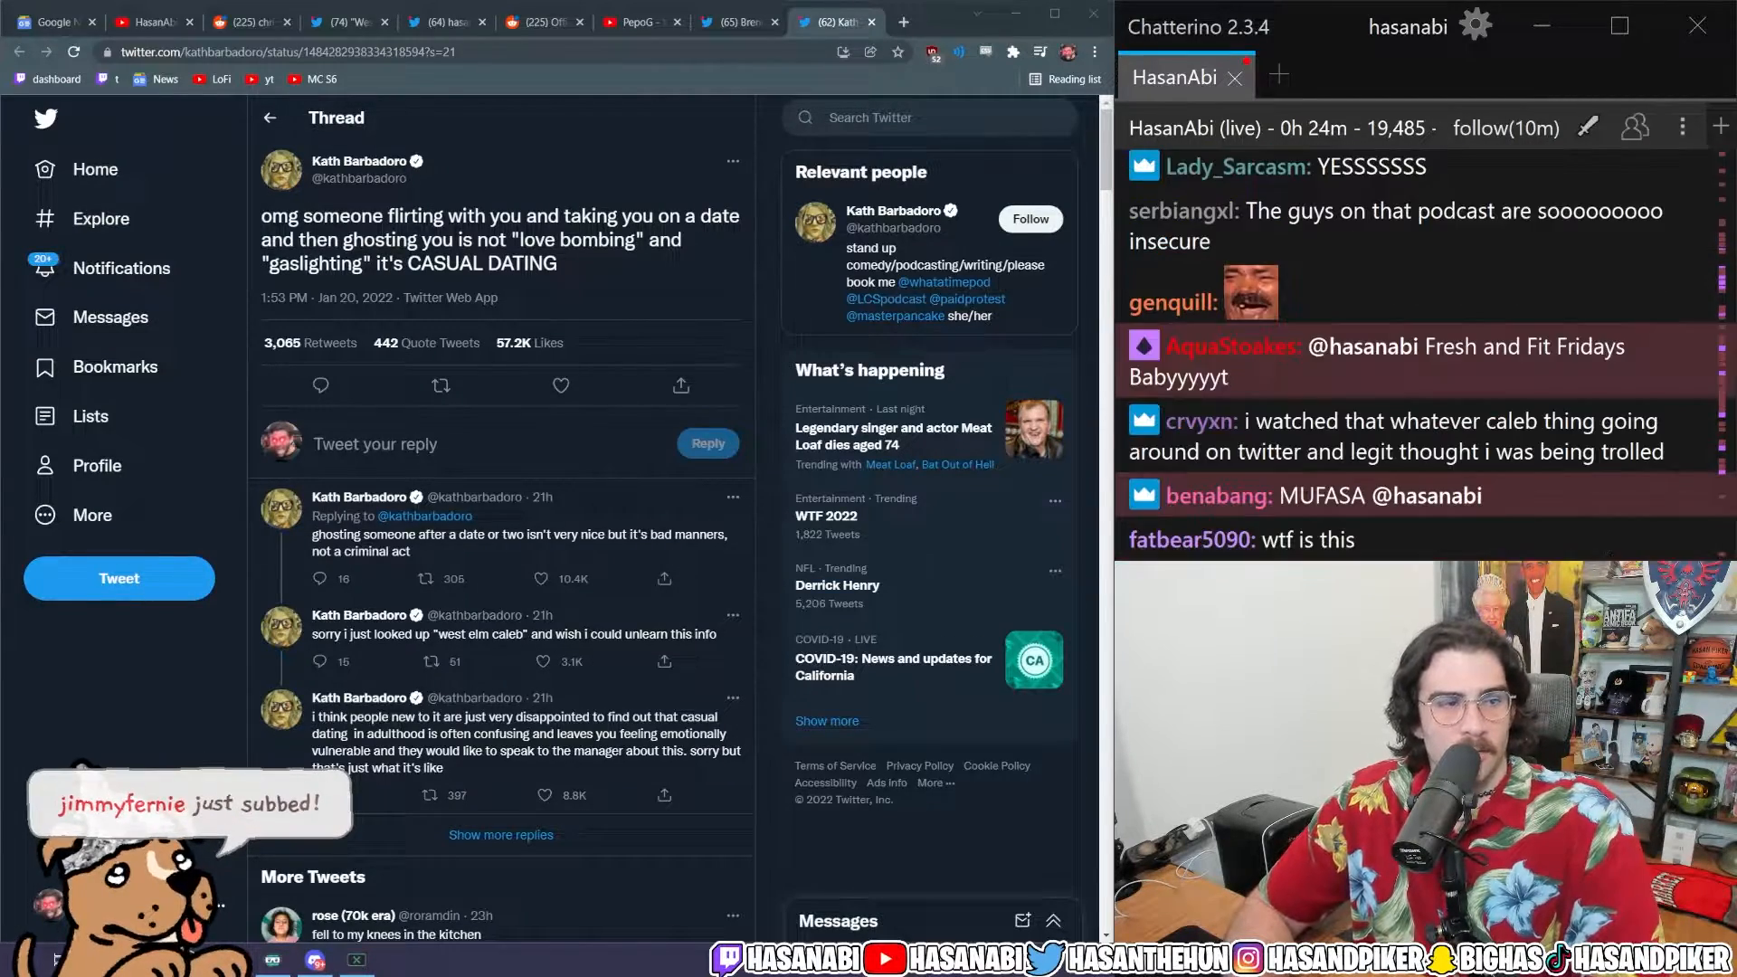
scroll(down, 3)
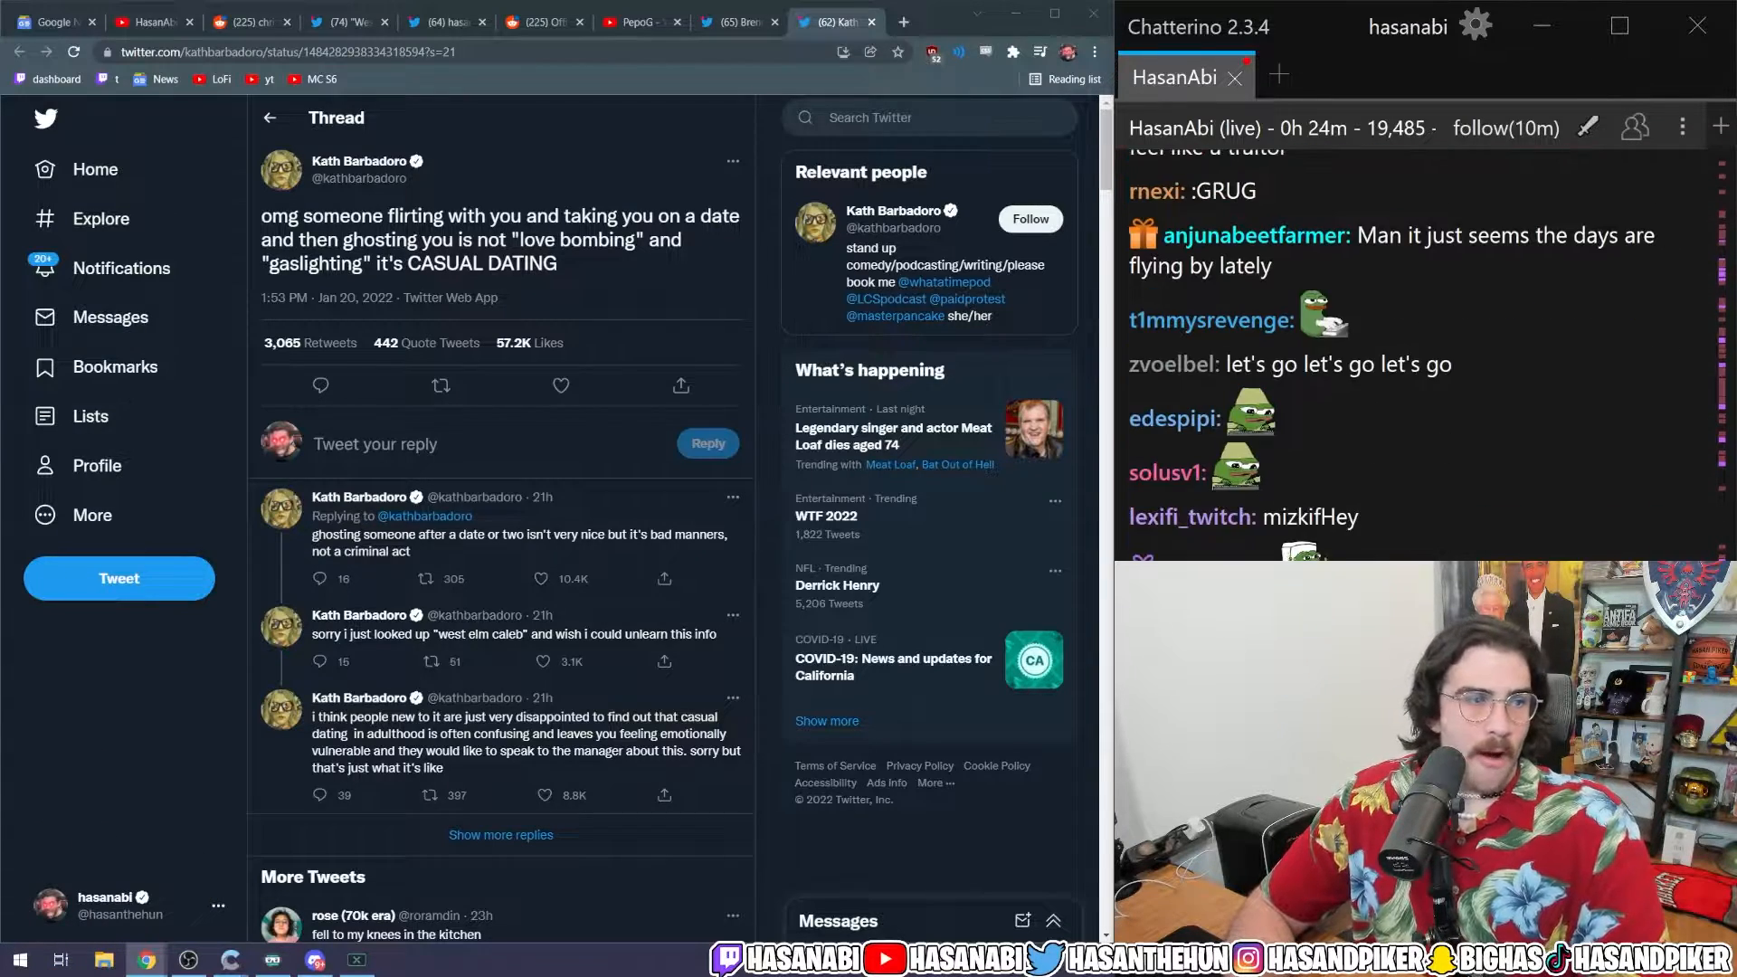
scroll(down, 3)
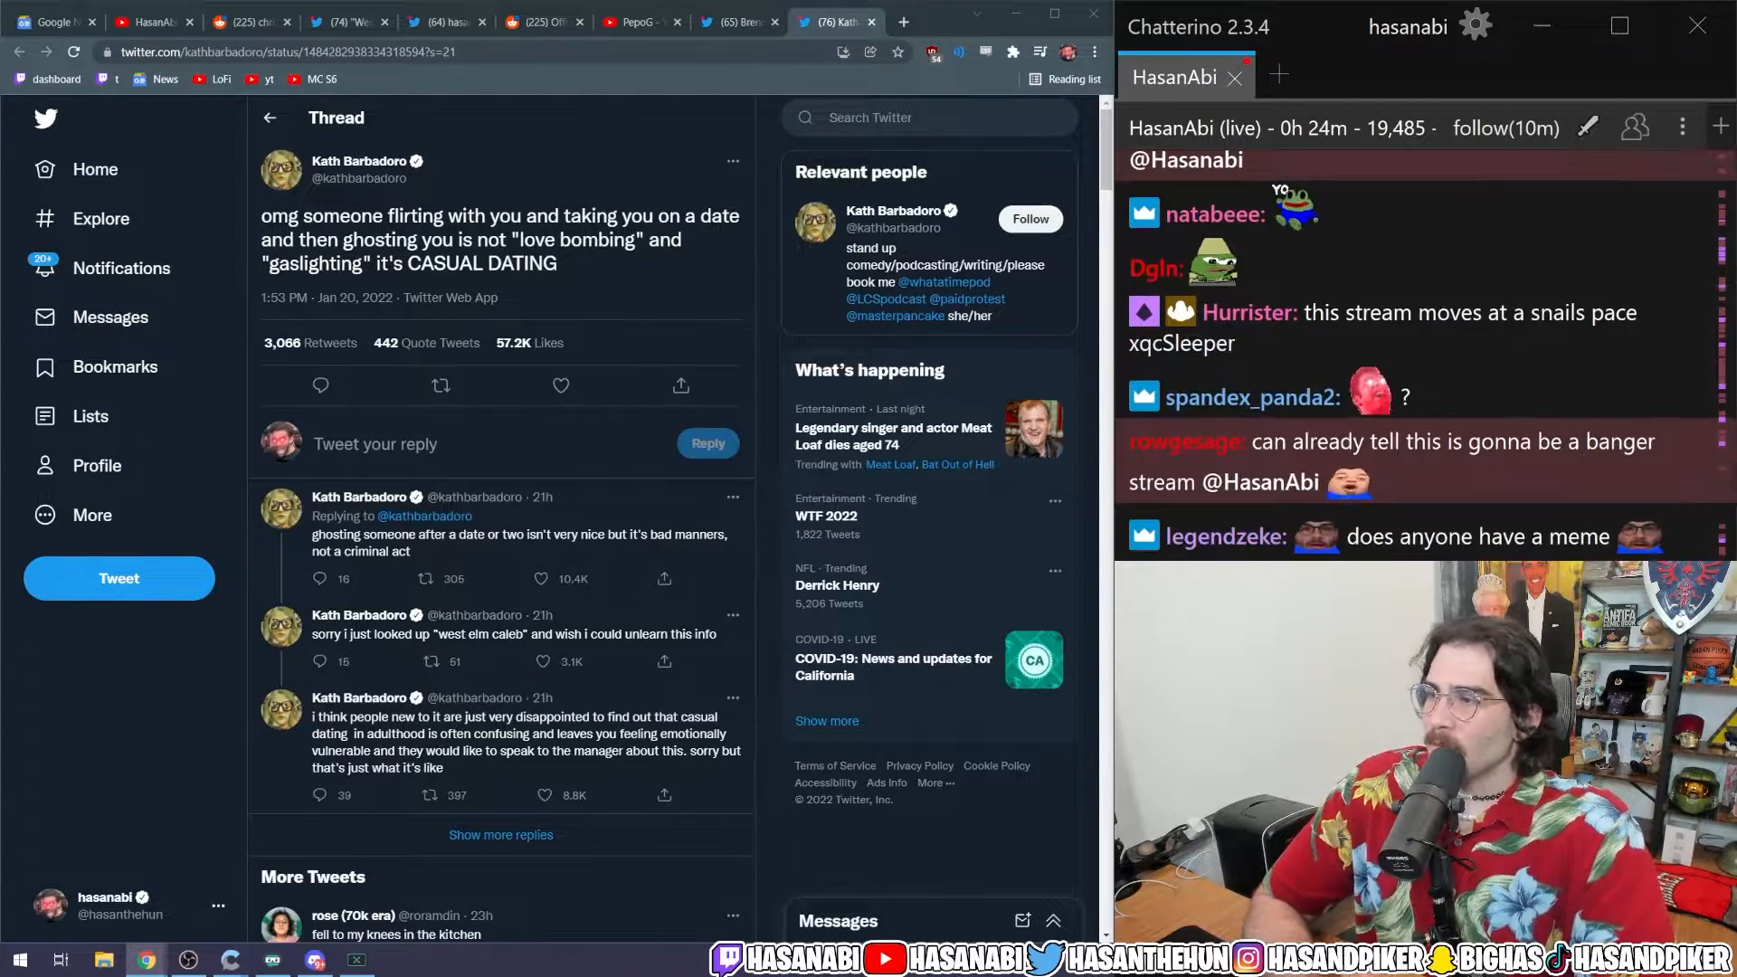
scroll(down, 3)
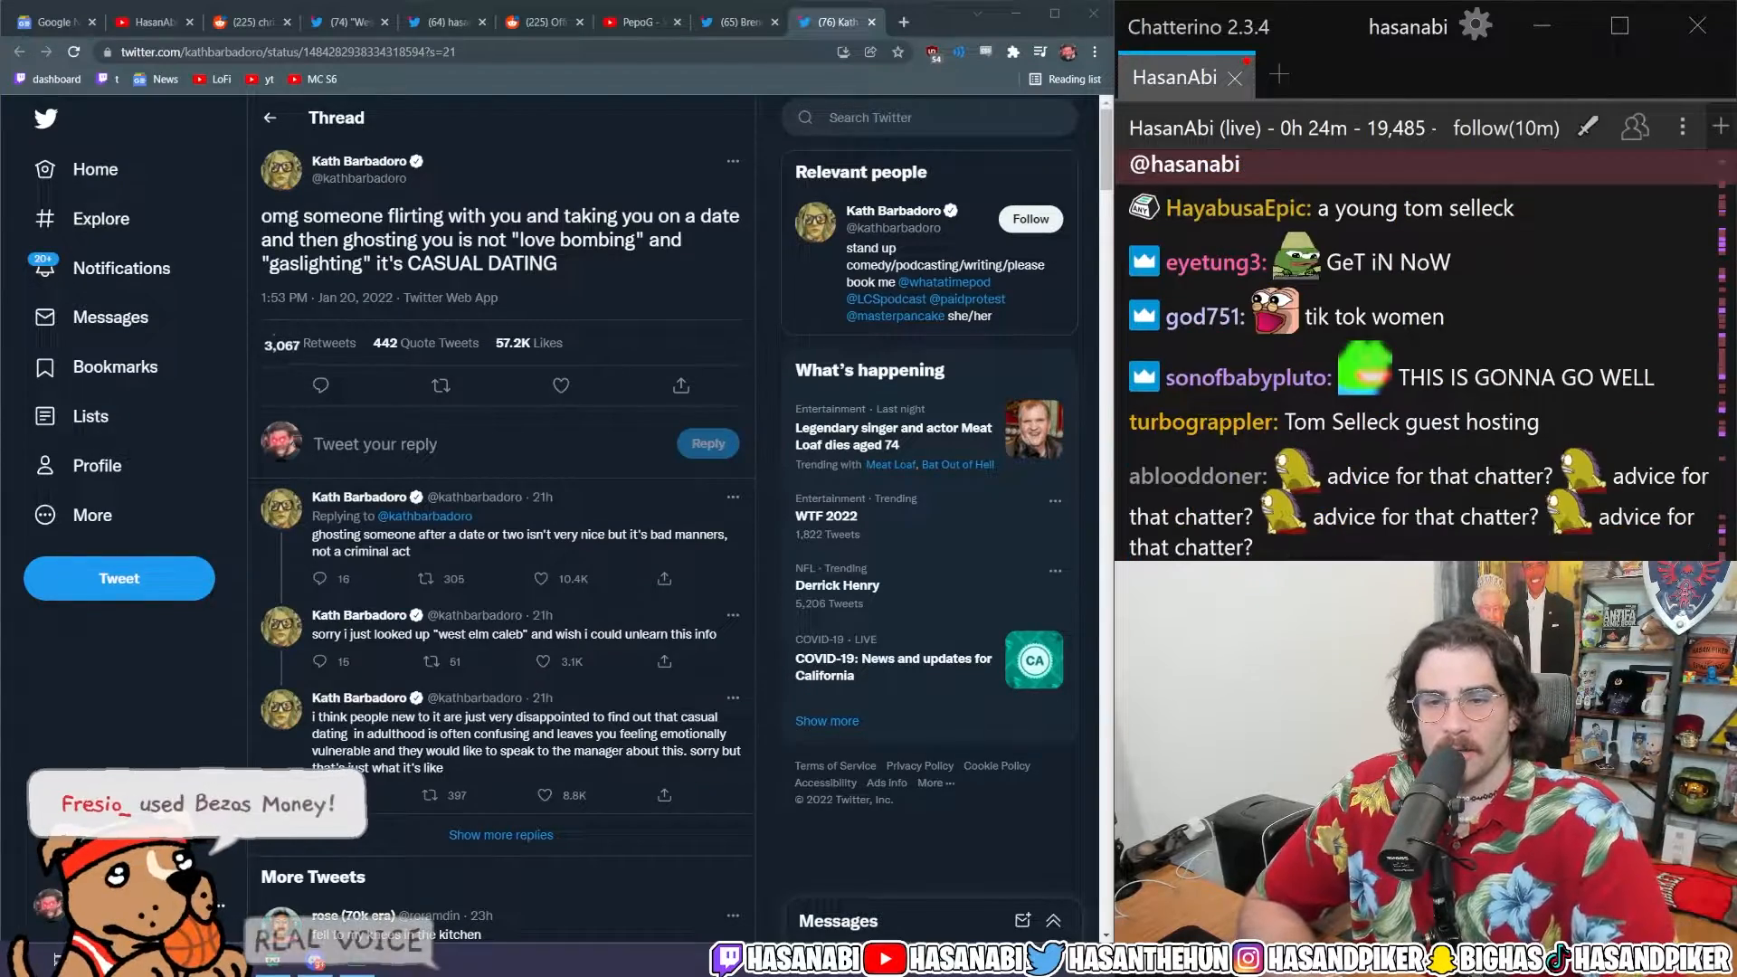
scroll(down, 3)
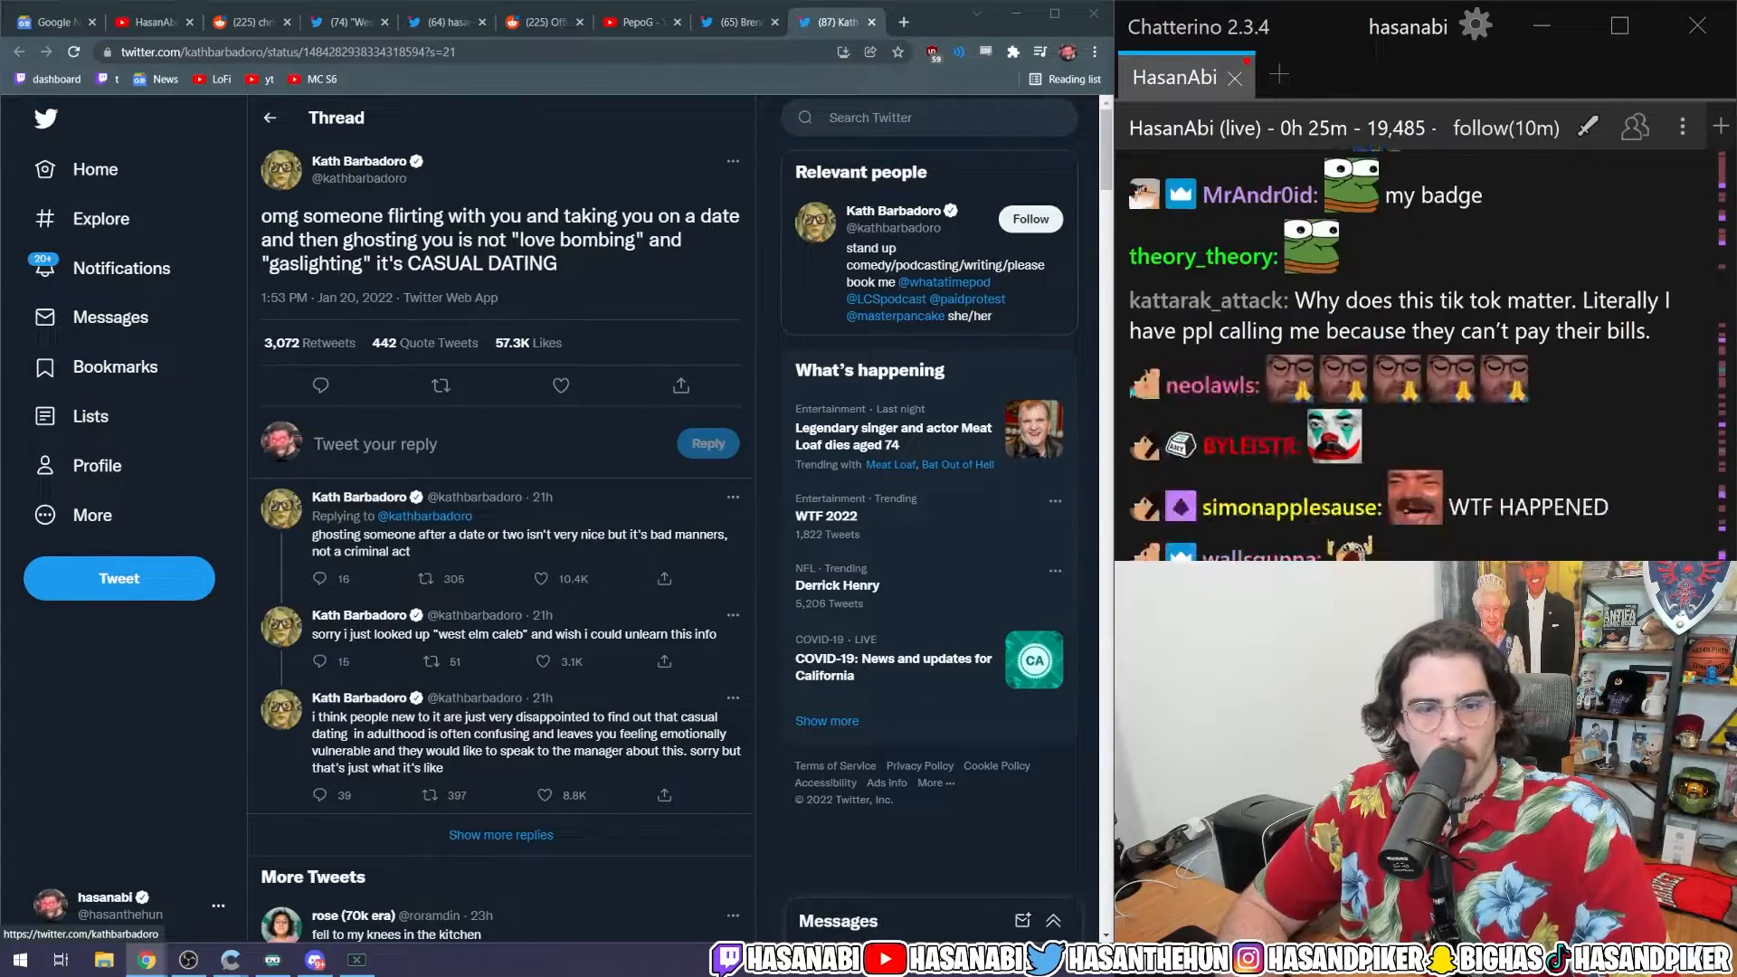
scroll(down, 3)
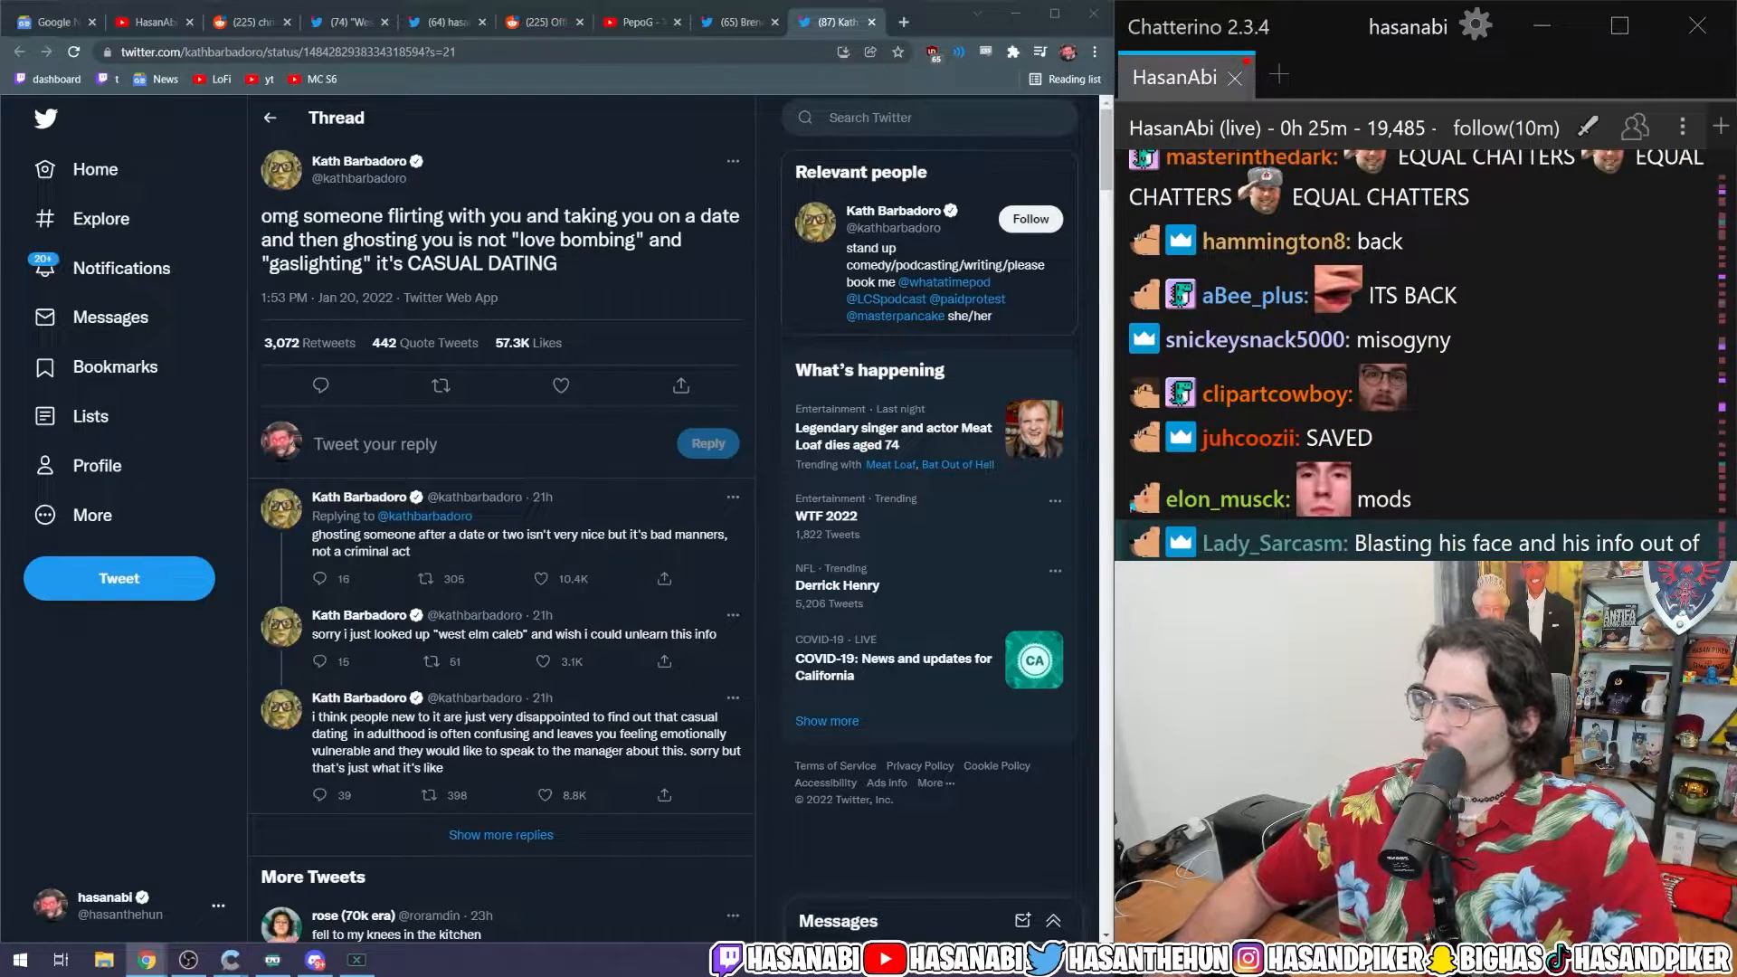
scroll(down, 3)
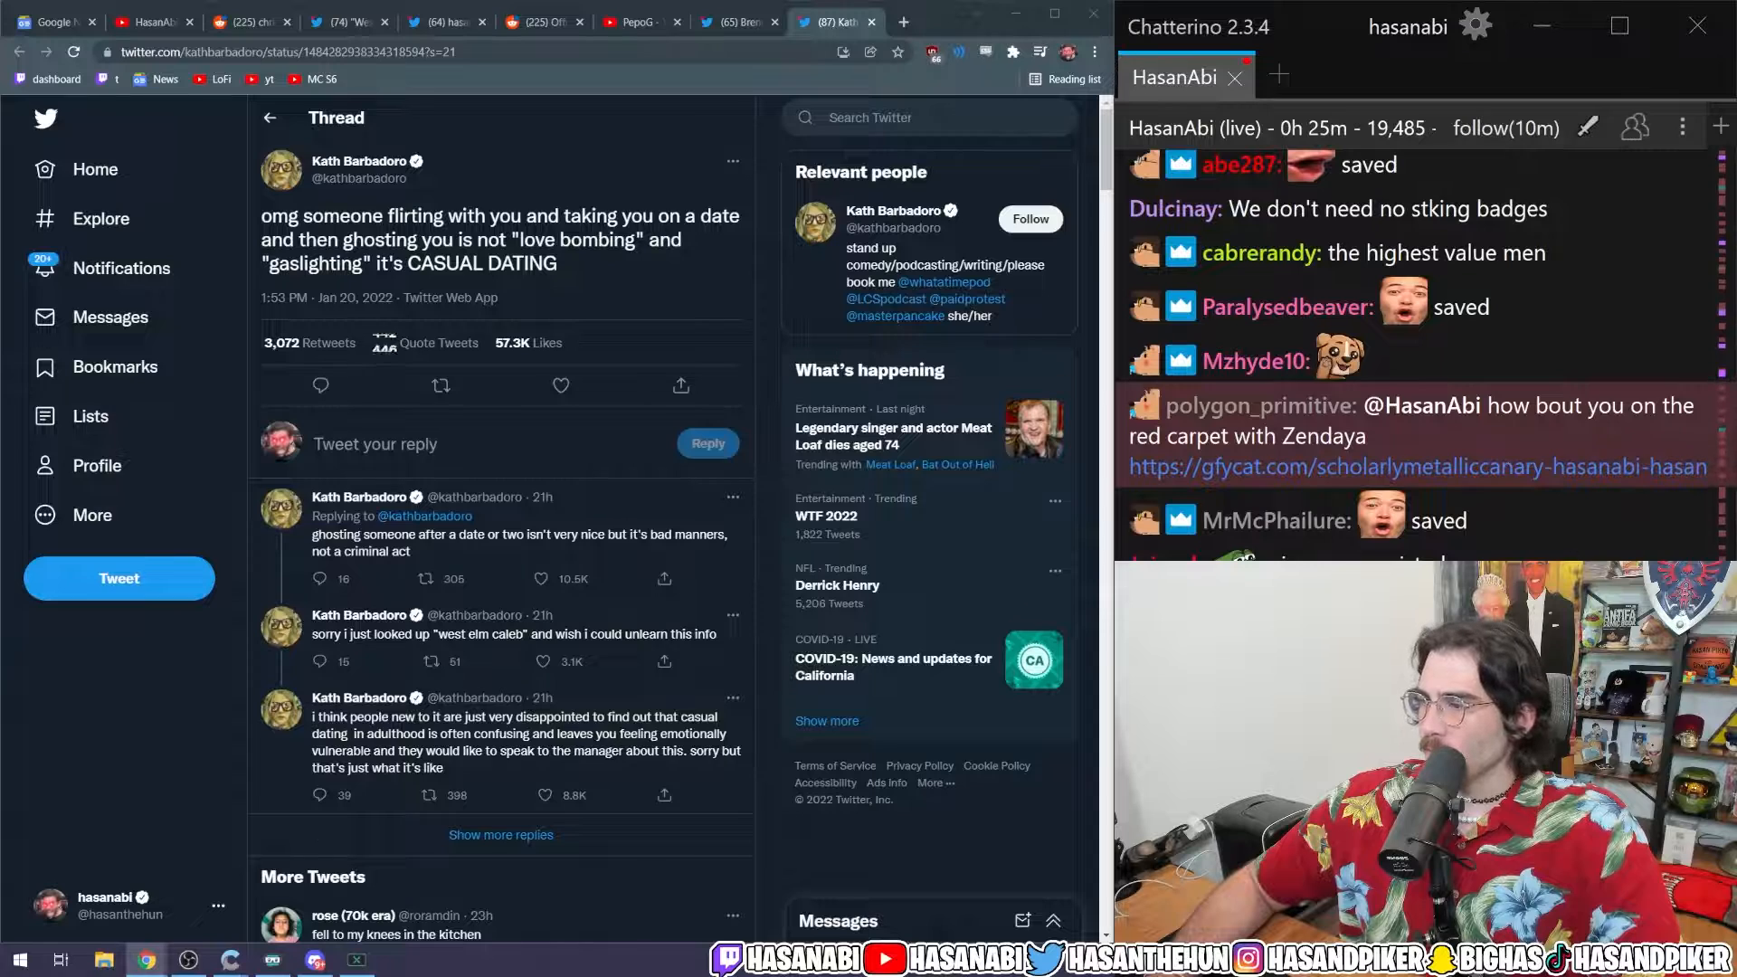
mouse_move(1521, 470)
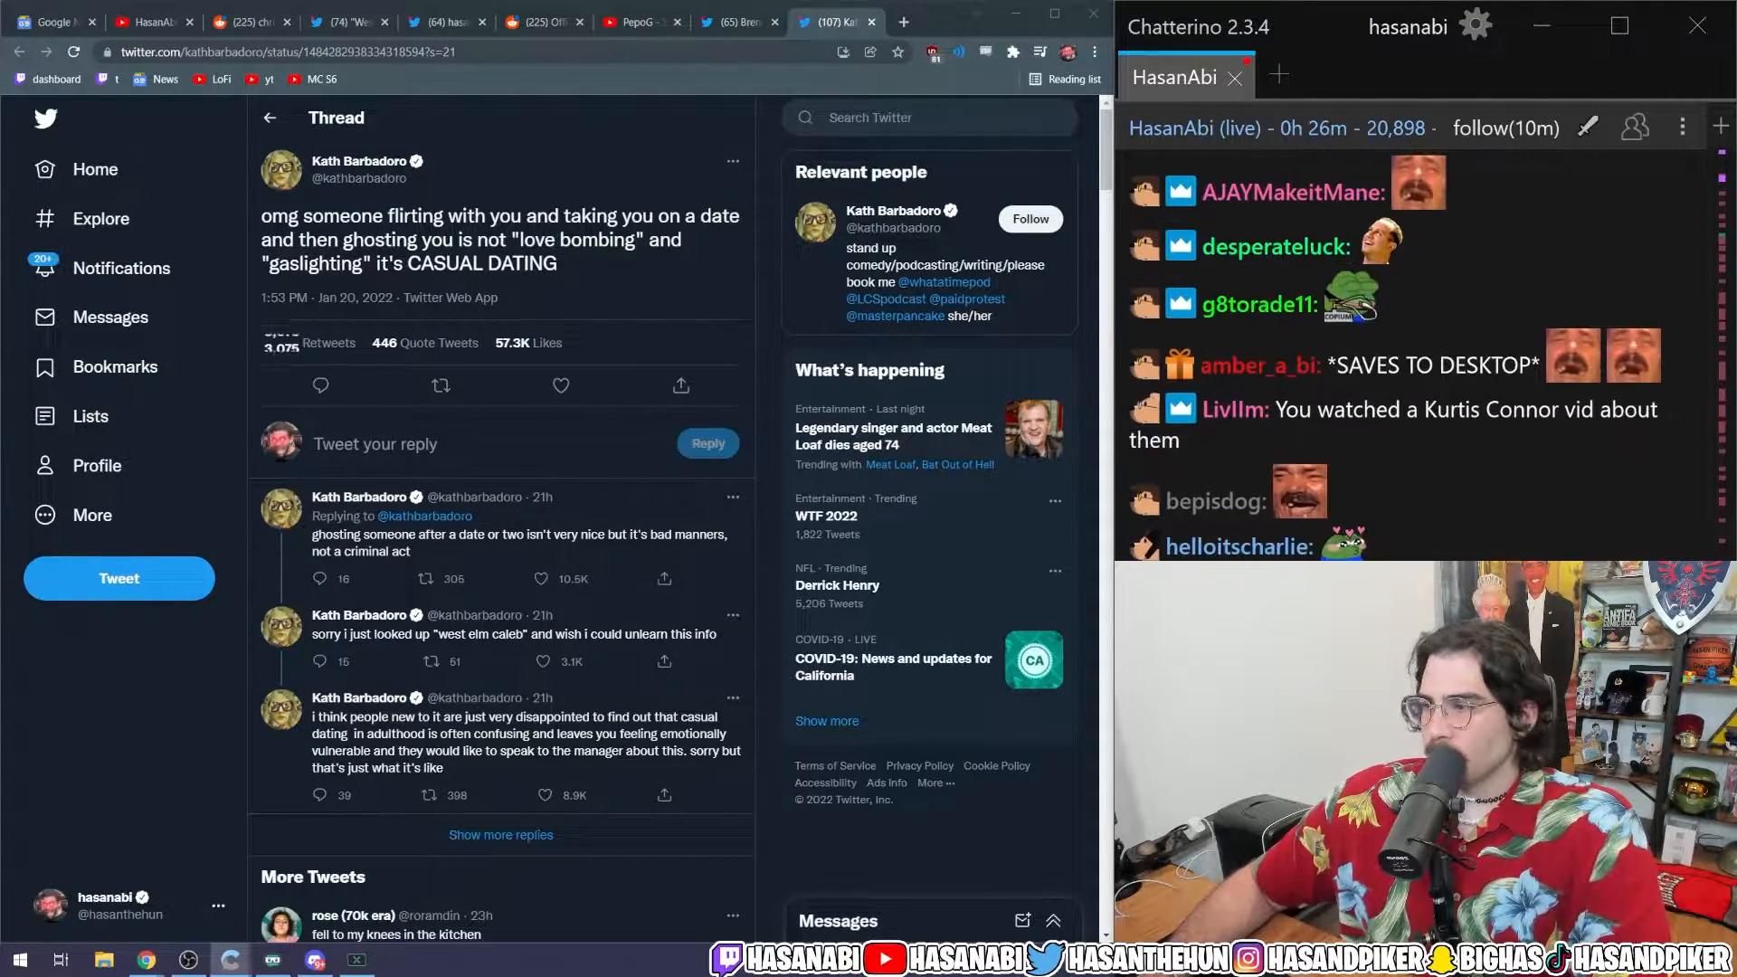
scroll(down, 3)
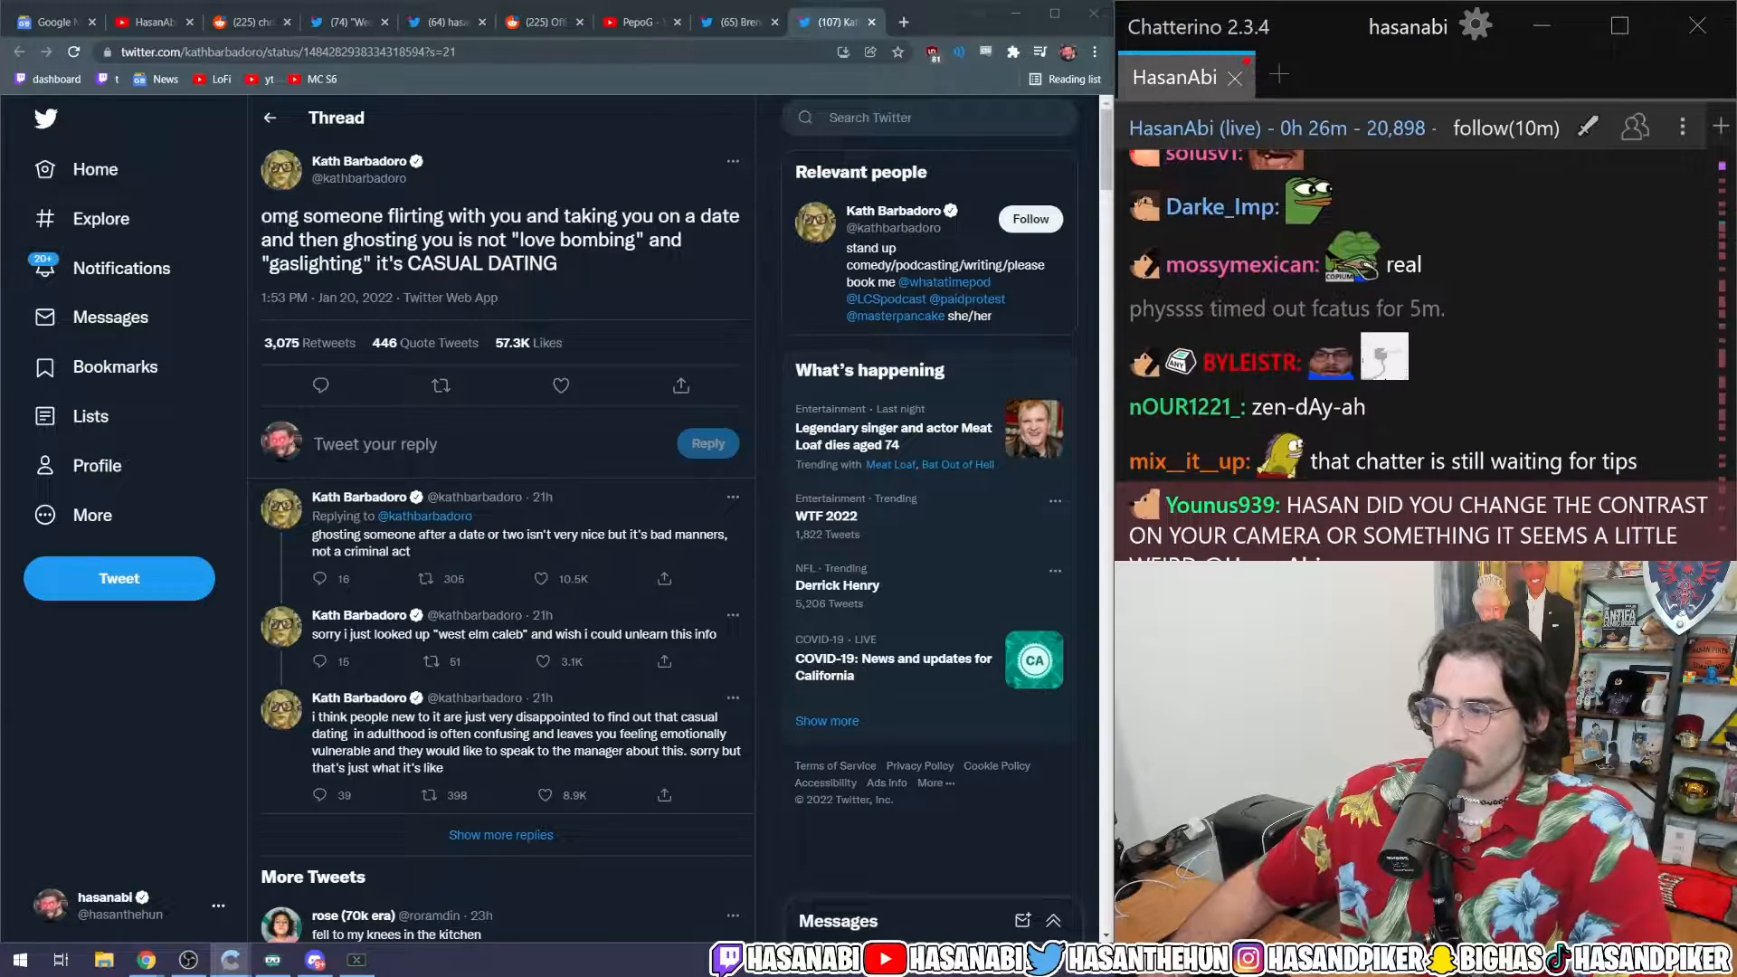